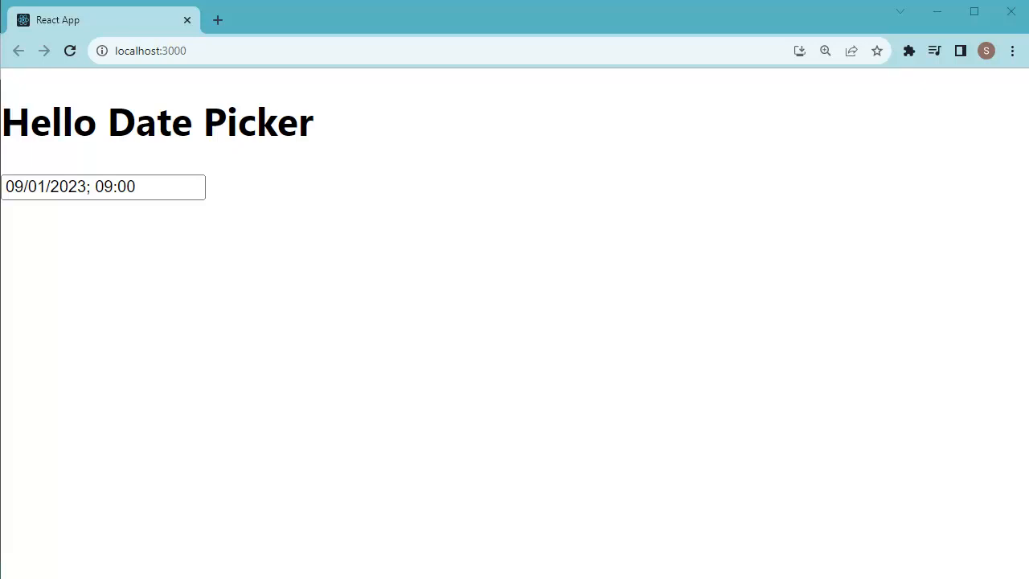
{"action": "mouse_move", "coordinate": [170, 371]}
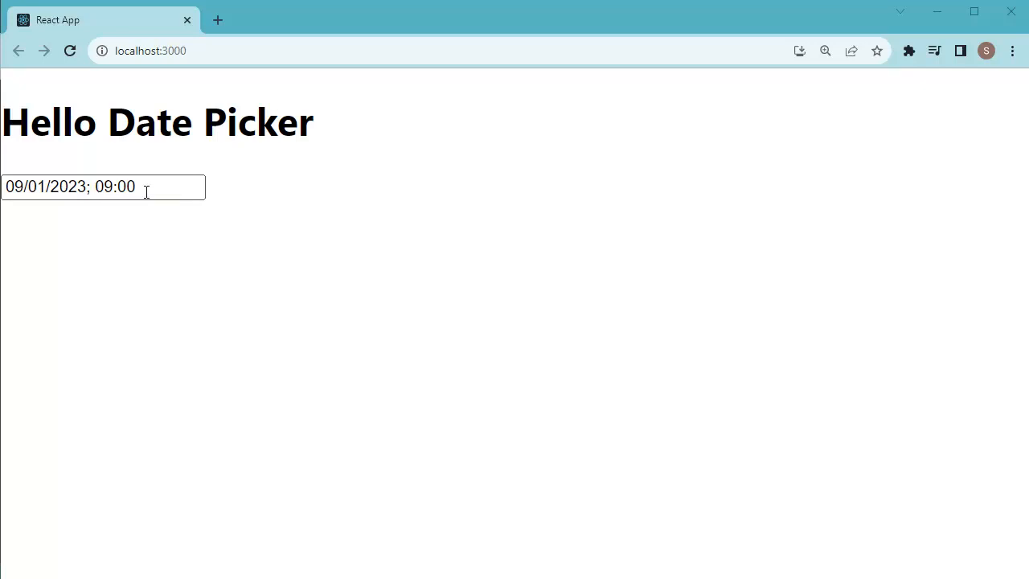
- Open the date picker on the 09/01/2023; 09:00 input and scroll its Time column
{"action": "left_click", "coordinate": [103, 187]}
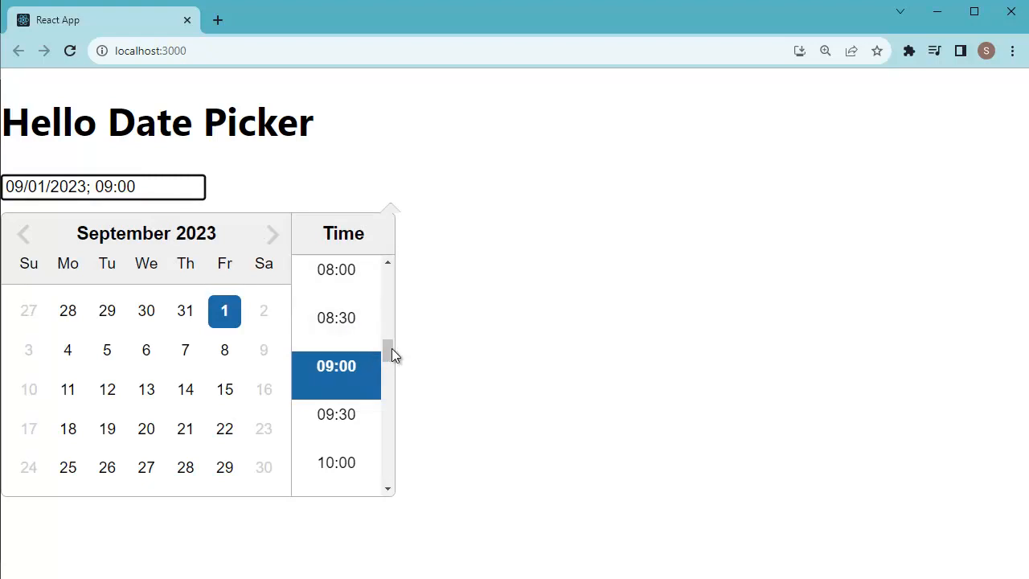
{"action": "scroll", "scroll_direction": "down", "scroll_amount": 3}
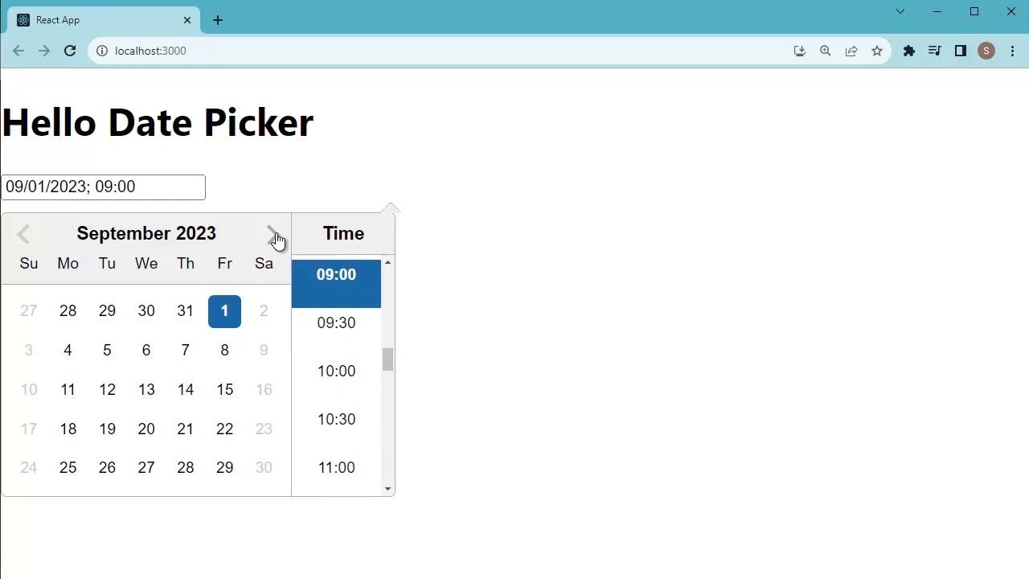
{"action": "left_click", "coordinate": [272, 233]}
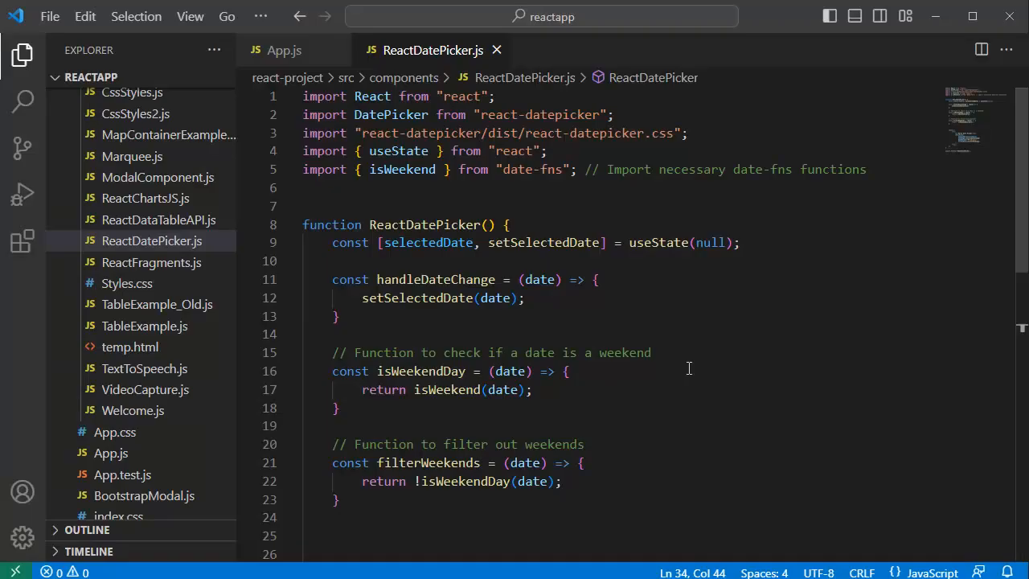
{"action": "scroll", "scroll_direction": "down", "scroll_amount": 3}
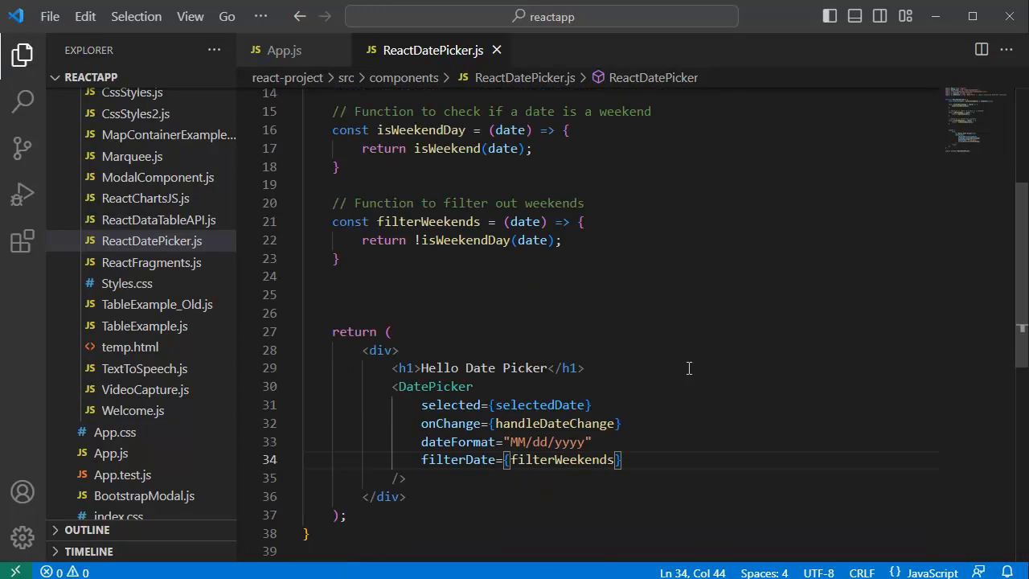
{"action": "scroll", "scroll_direction": "down", "scroll_amount": 3}
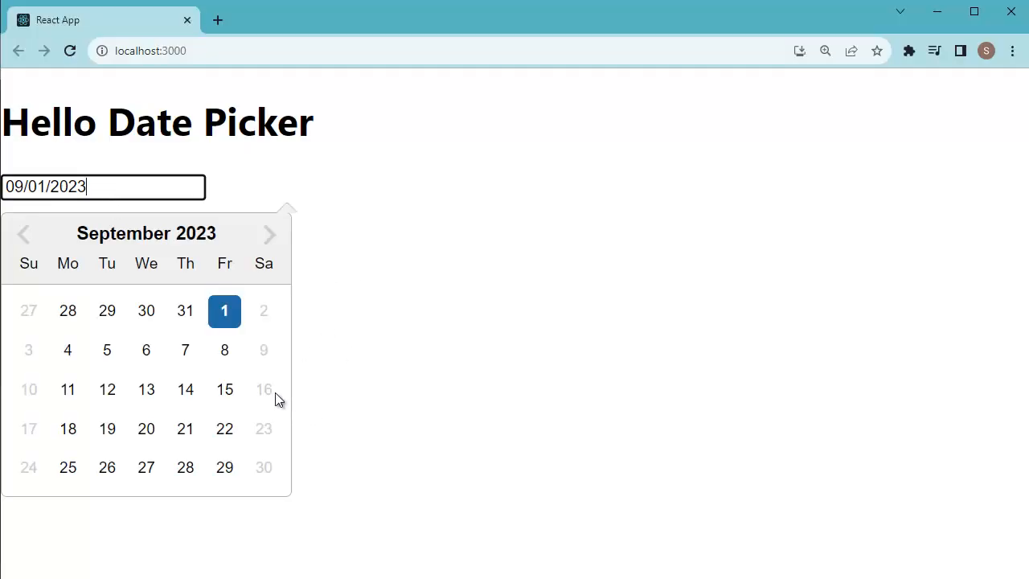
{"action": "mouse_move", "coordinate": [270, 234]}
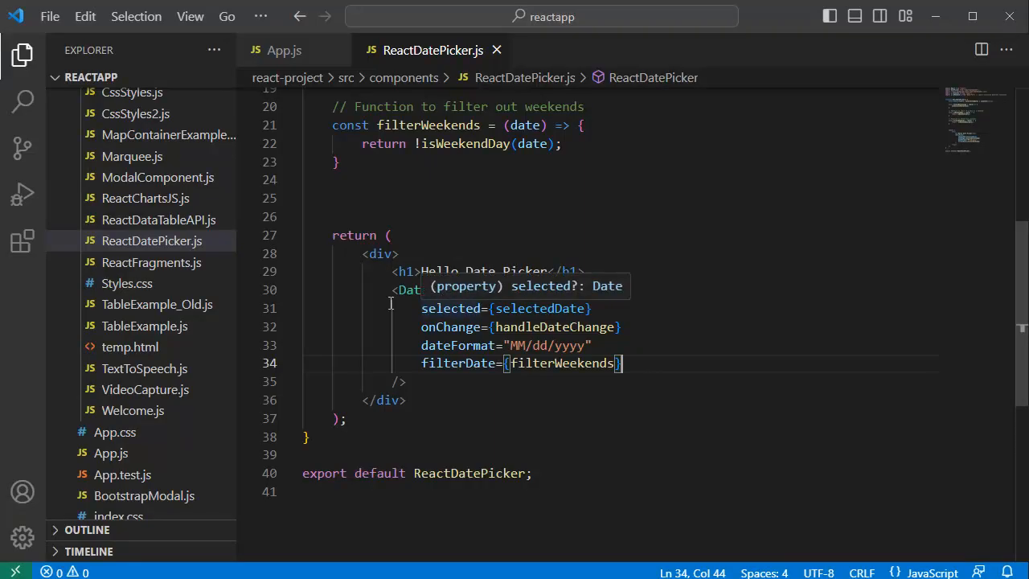
- Add showTimeSelect and timeIntervals={30} props to the DatePicker after the filterDate line
{"action": "double_click", "coordinate": [436, 289]}
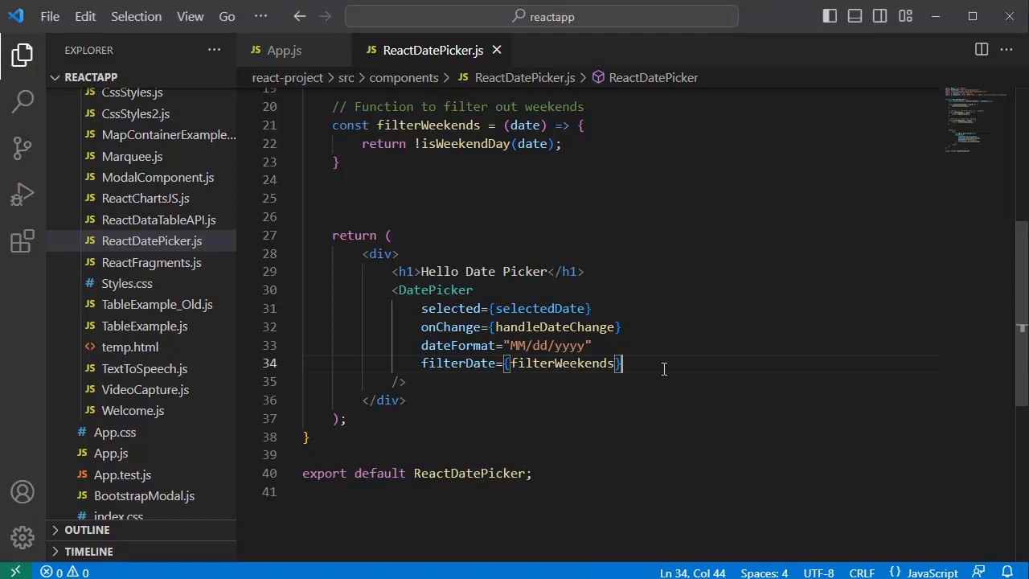
{"action": "key", "text": "Enter"}
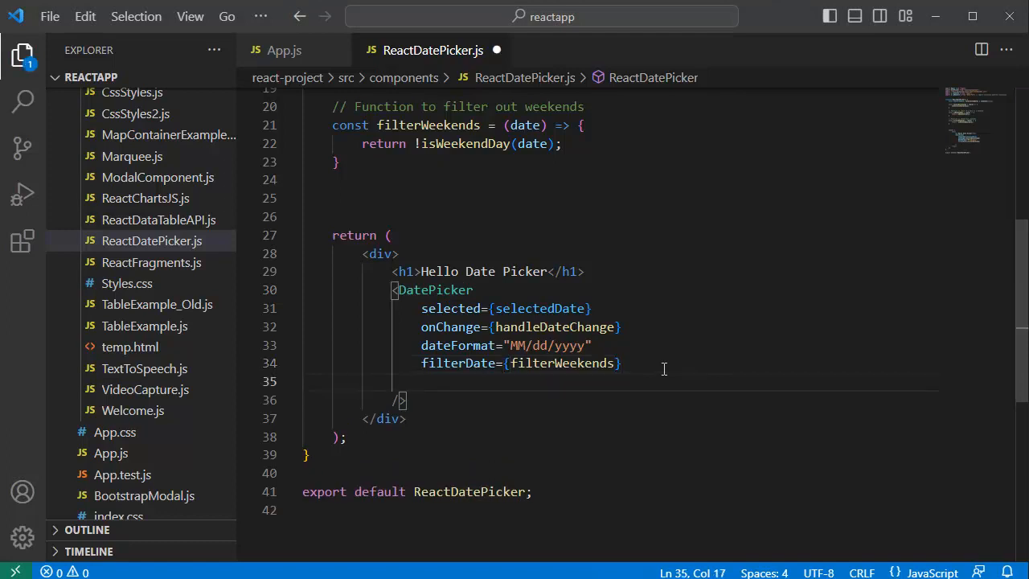
{"action": "type", "text": "showTimeSelect"}
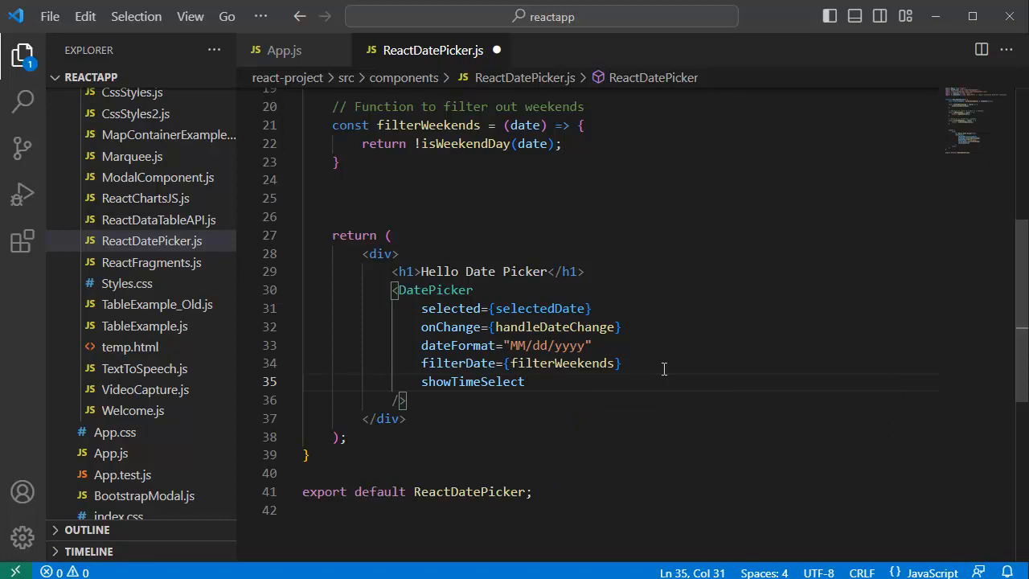
{"action": "type", "text": "time"}
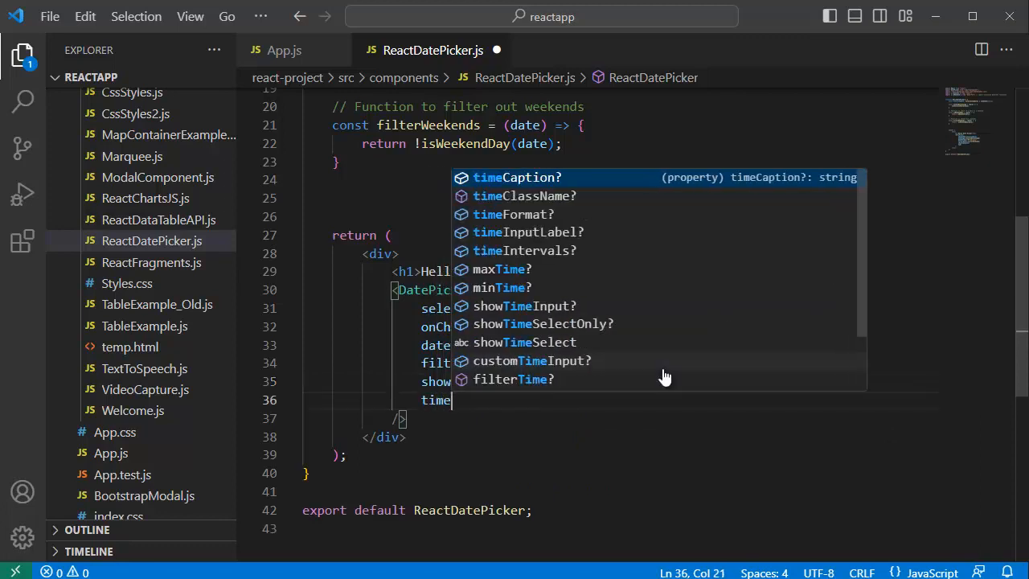
{"action": "type", "text": "Intervals={30"}
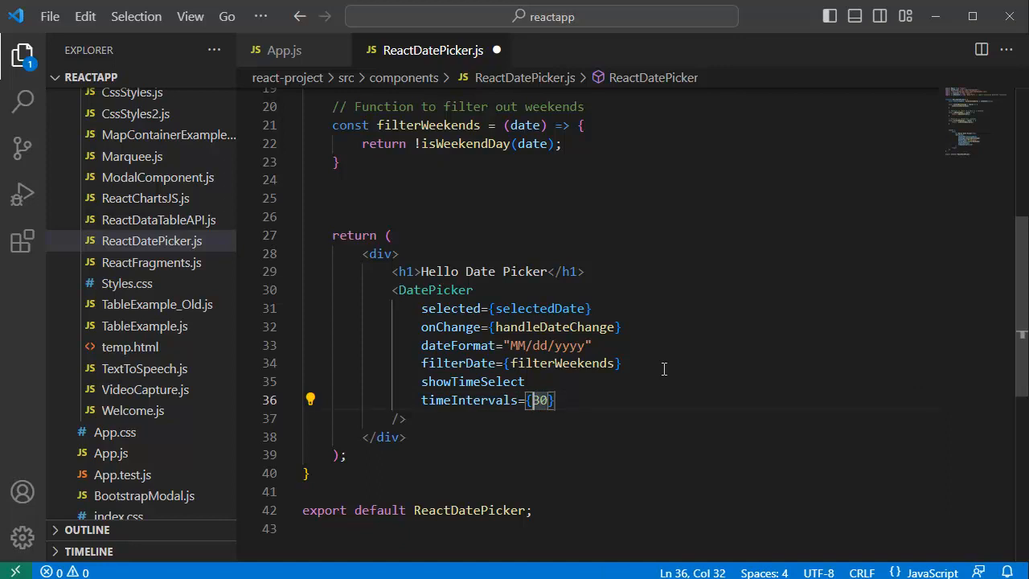
{"action": "type", "text": "10"}
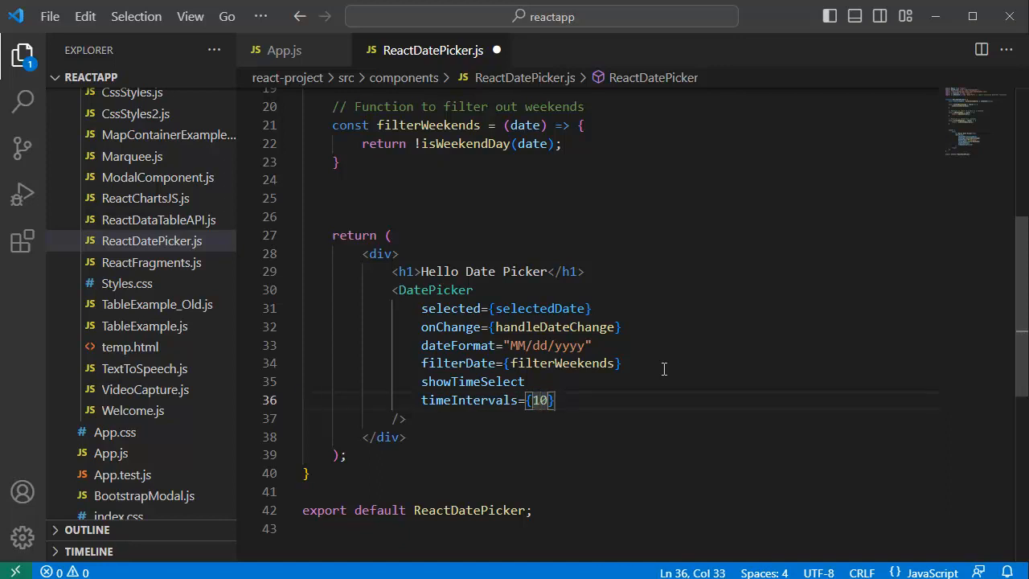
{"action": "type", "text": "30"}
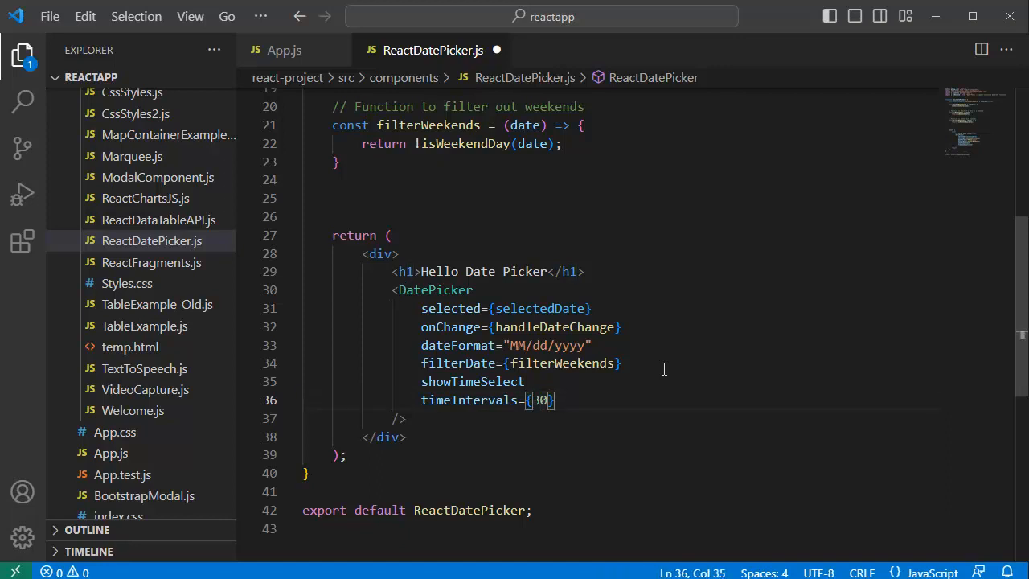
{"action": "type", "text": "timeFormat=\""}
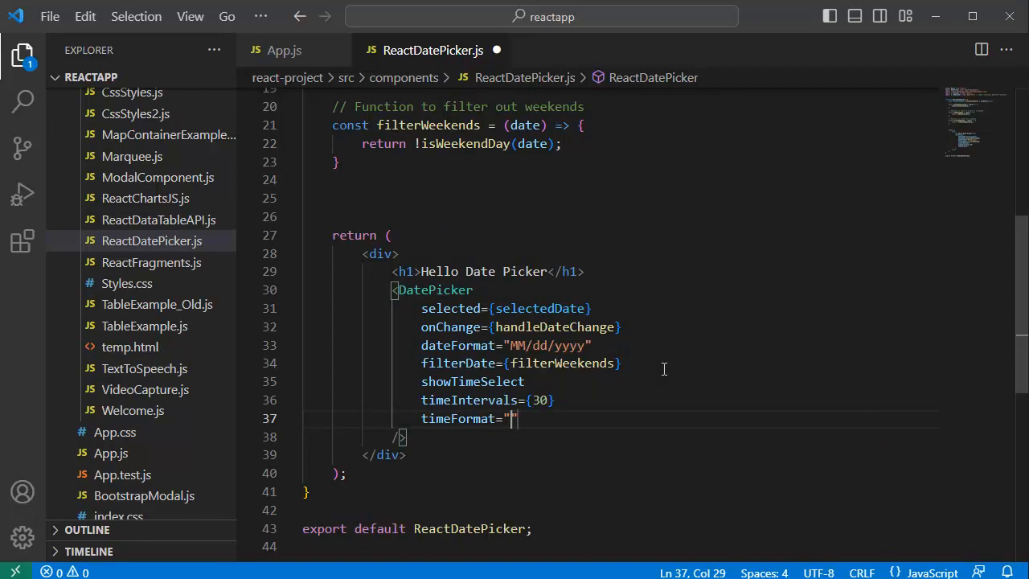
- Set the DatePicker's timeFormat to "hh:mm" and save the component
{"action": "type", "text": "hh:"}
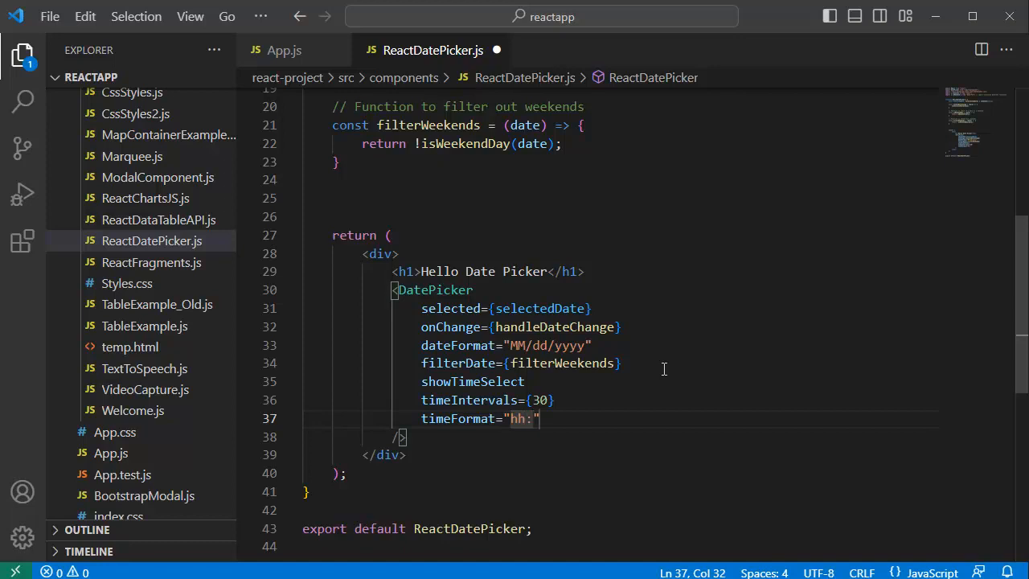
{"action": "type", "text": "mm"}
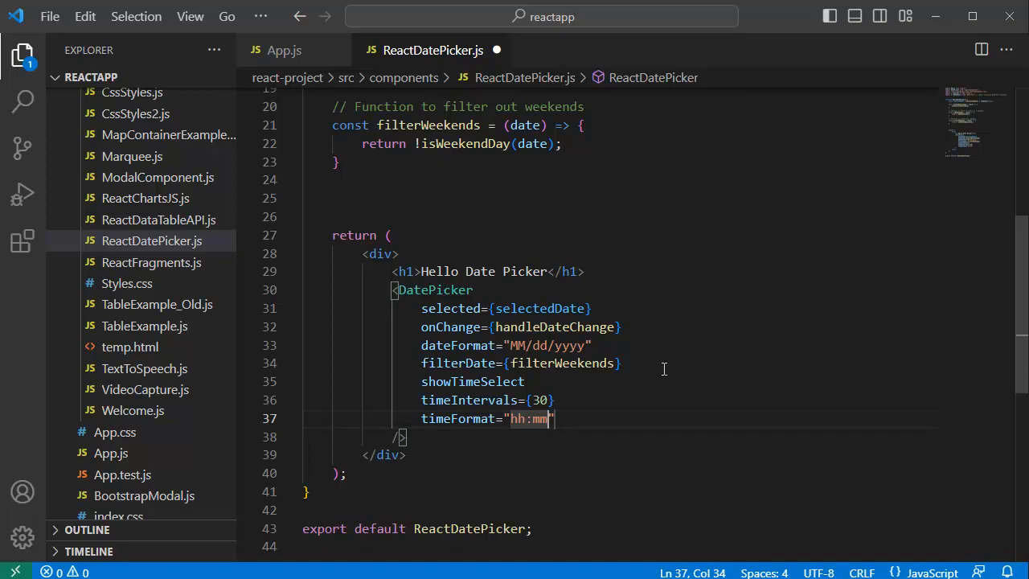
{"action": "key", "text": "ctrl+s"}
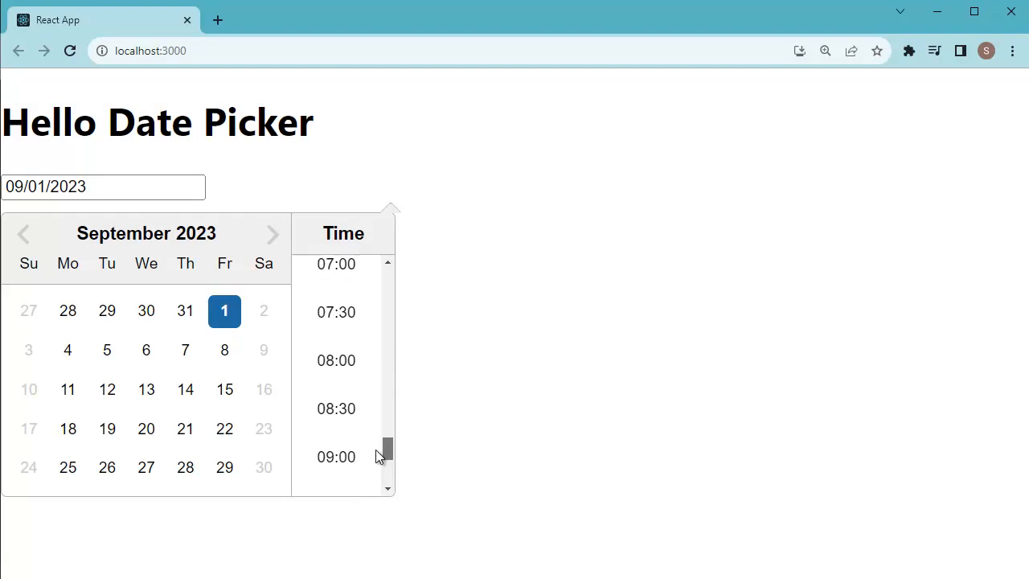
{"action": "mouse_move", "coordinate": [343, 312]}
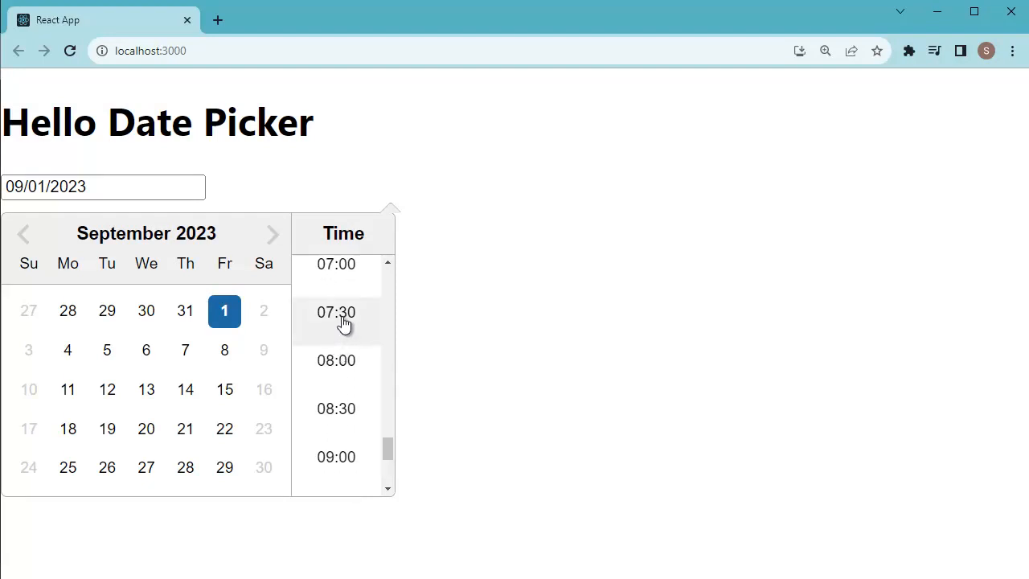
{"action": "mouse_move", "coordinate": [336, 360]}
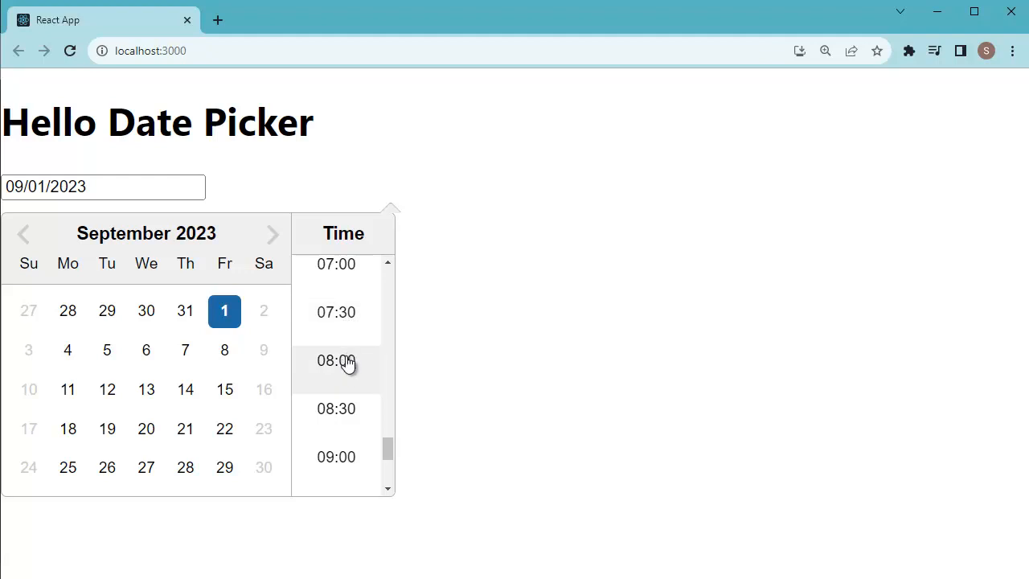
{"action": "mouse_move", "coordinate": [336, 414]}
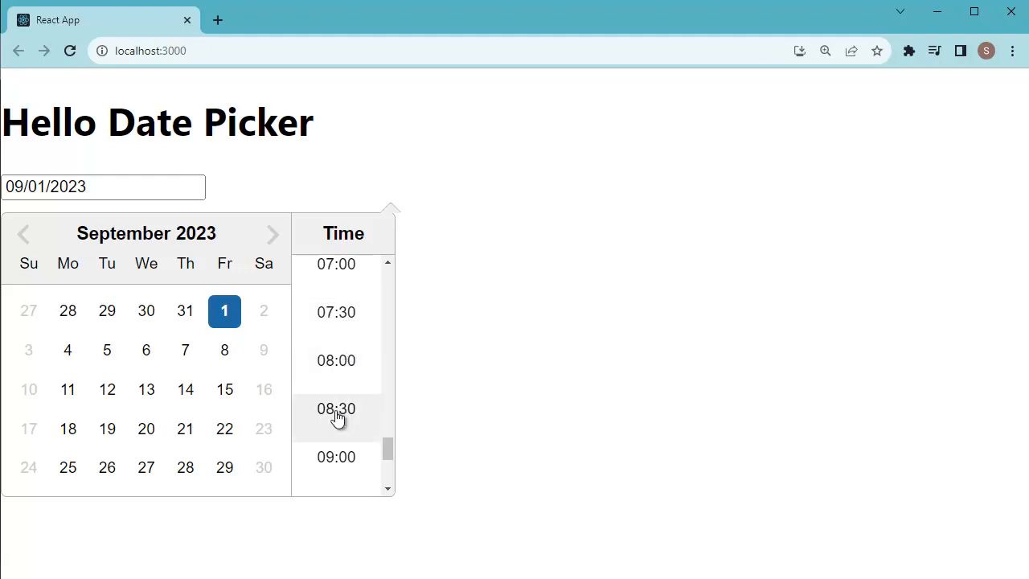
- Pick the 08:30 slot, then the 09:30 slot, from the Time column
{"action": "left_click", "coordinate": [336, 409]}
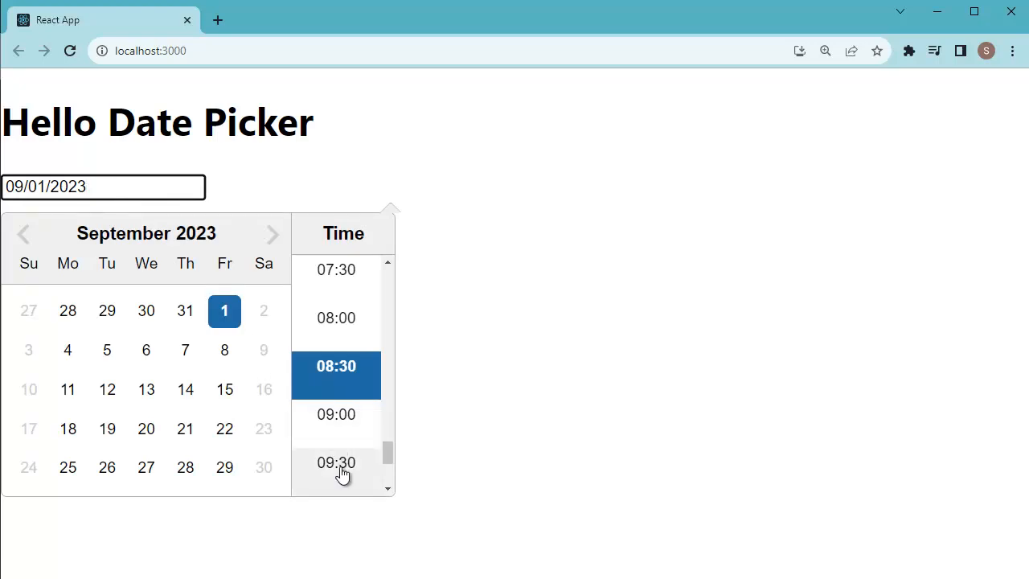
{"action": "left_click", "coordinate": [290, 226]}
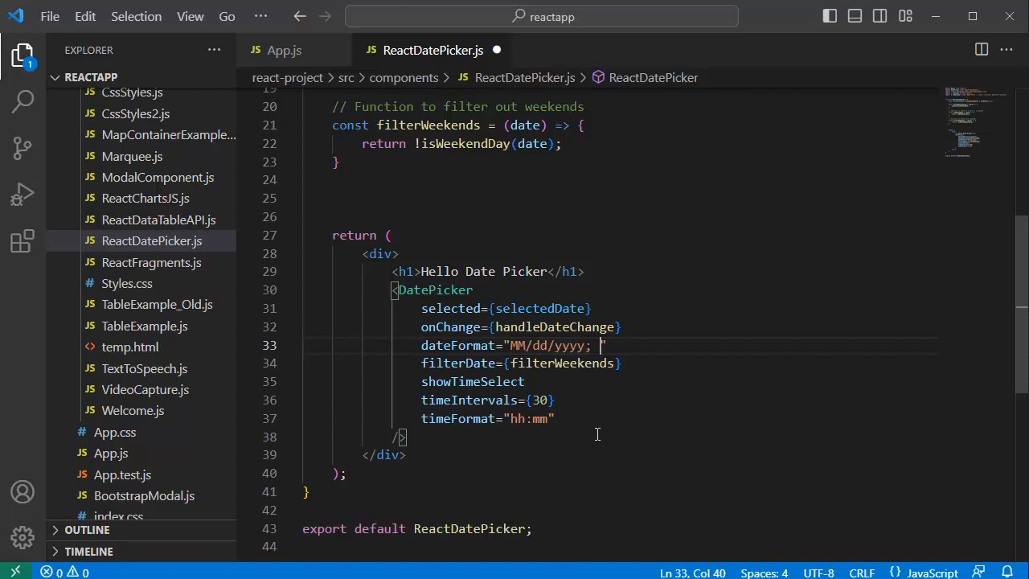
- Change the dateFormat prop on line 33 to "MM/dd/yyyy; hh:mm"
{"action": "type", "text": "hh:\""}
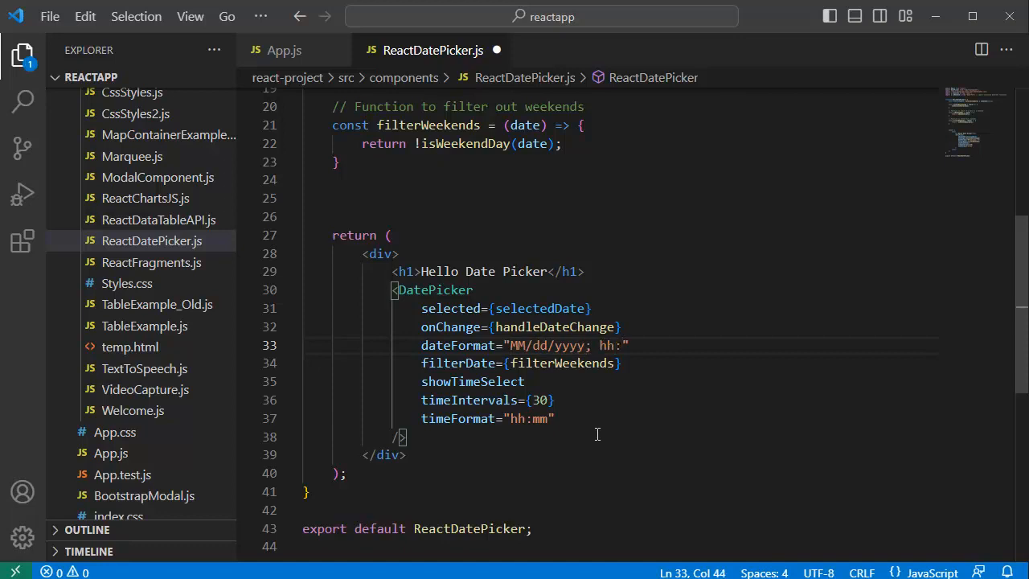
{"action": "type", "text": "mm"}
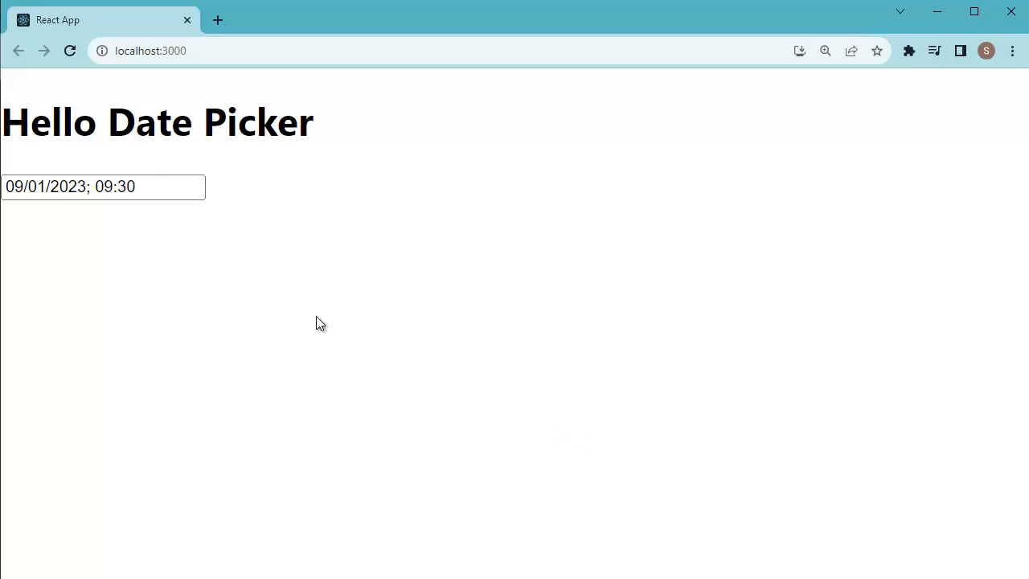
- Choose the 10:30 slot in the picker and confirm the input reads 09/01/2023; 10:30
{"action": "left_click", "coordinate": [103, 186]}
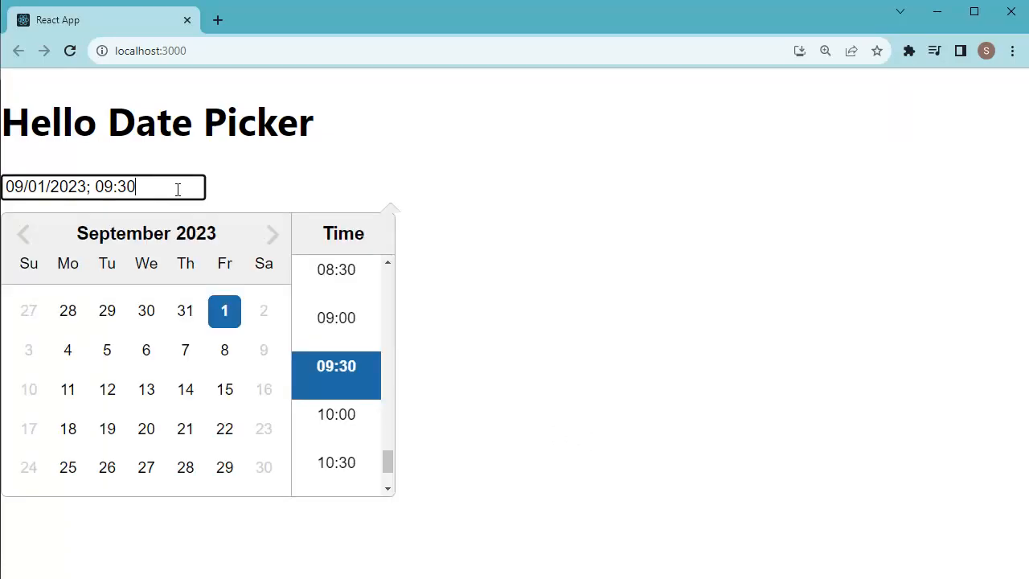
{"action": "left_click", "coordinate": [336, 462]}
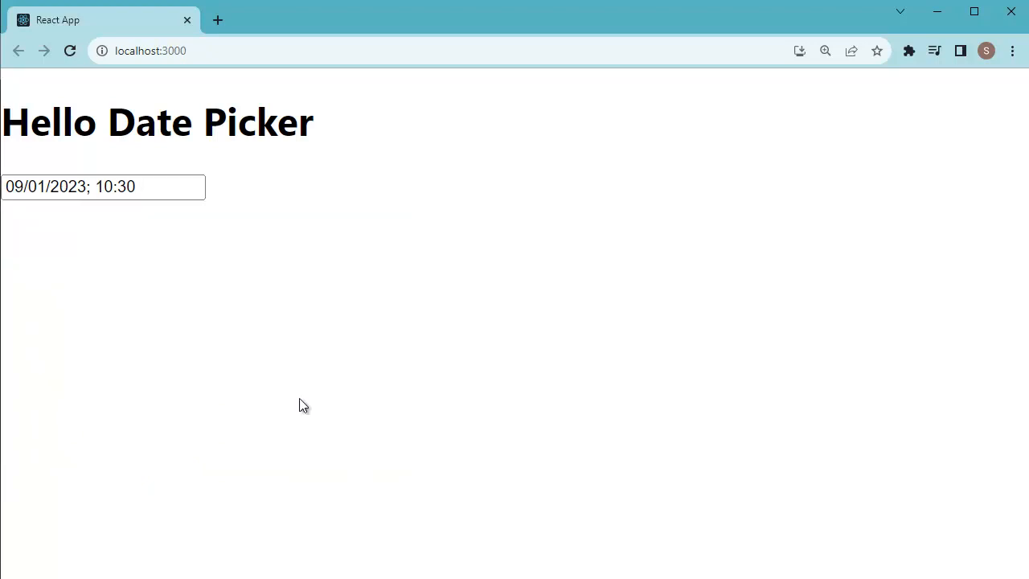
{"action": "left_click", "coordinate": [103, 186]}
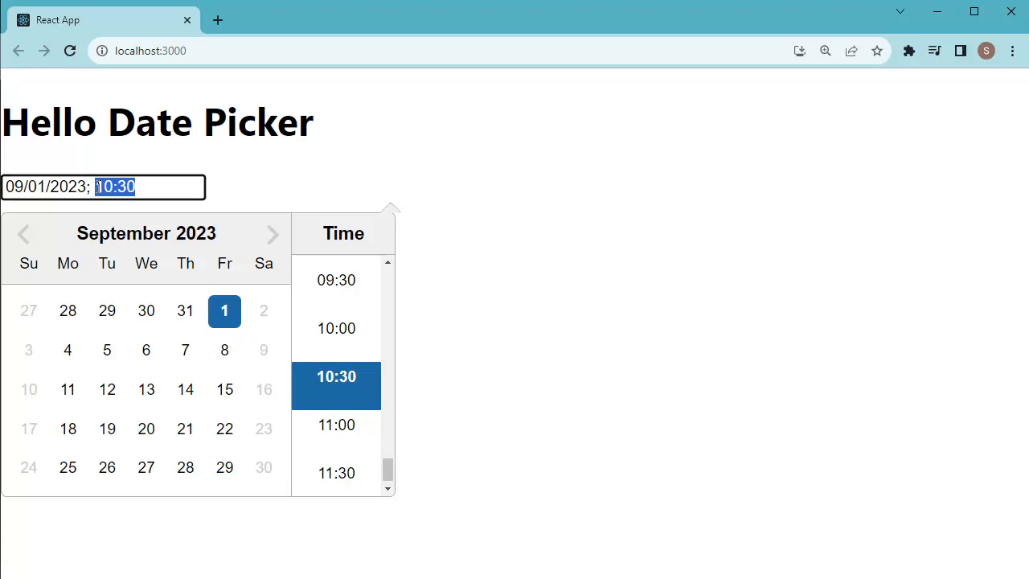
{"action": "mouse_move", "coordinate": [437, 463]}
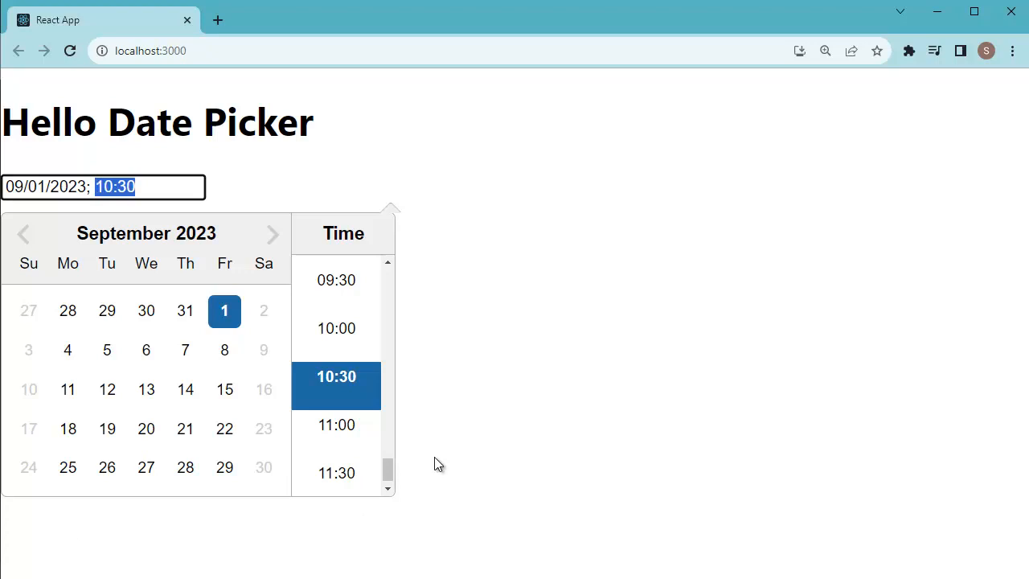